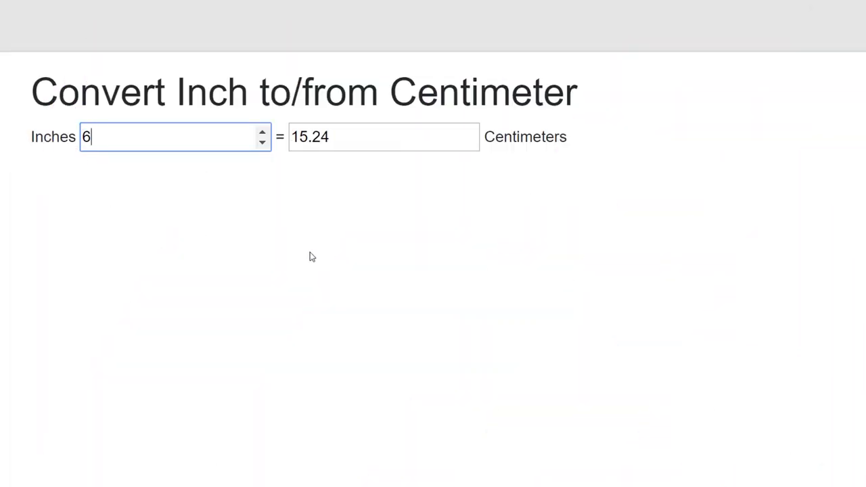
Enter 25. directly in the Centimeters box; Inches does not convert
{"action": "left_click", "coordinate": [384, 137]}
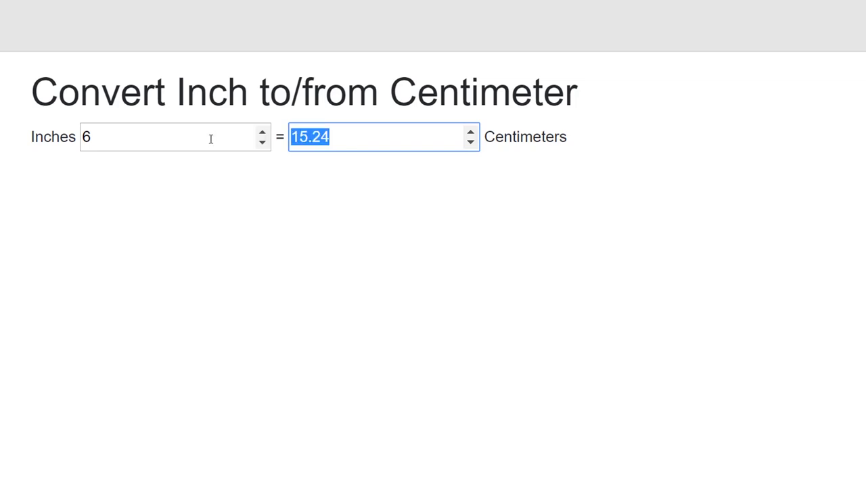
{"action": "type", "text": "25."}
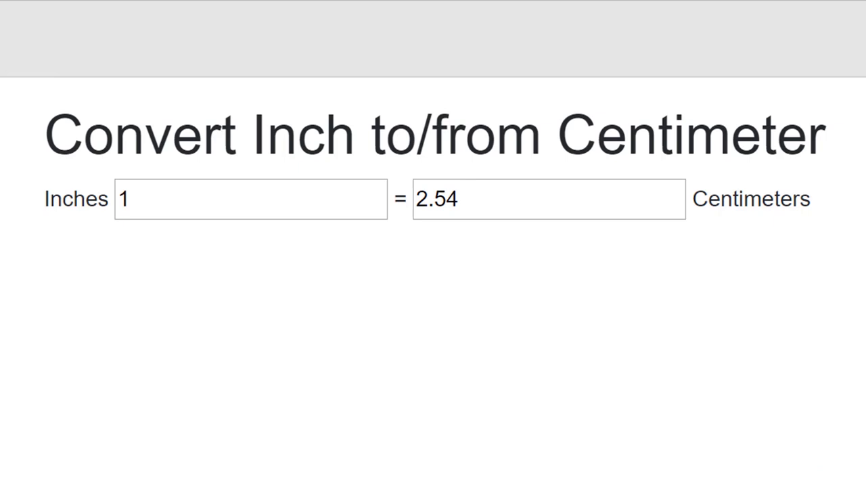
{"action": "mouse_move", "coordinate": [113, 480]}
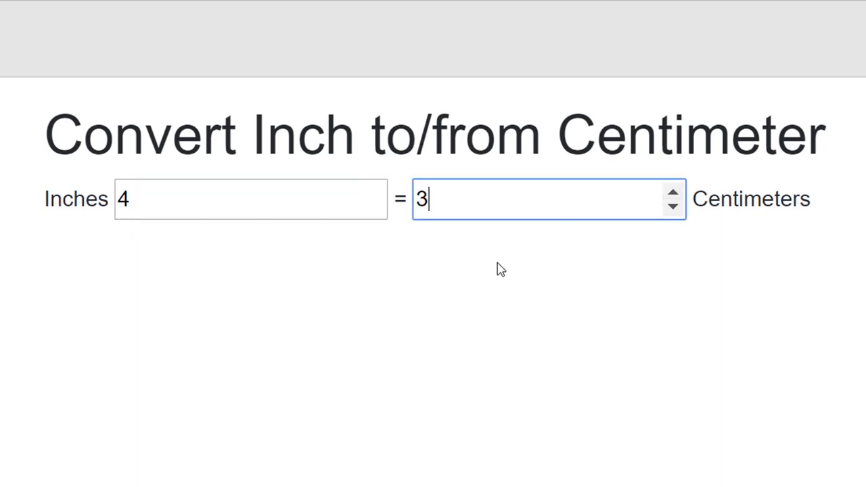
{"action": "mouse_move", "coordinate": [461, 235]}
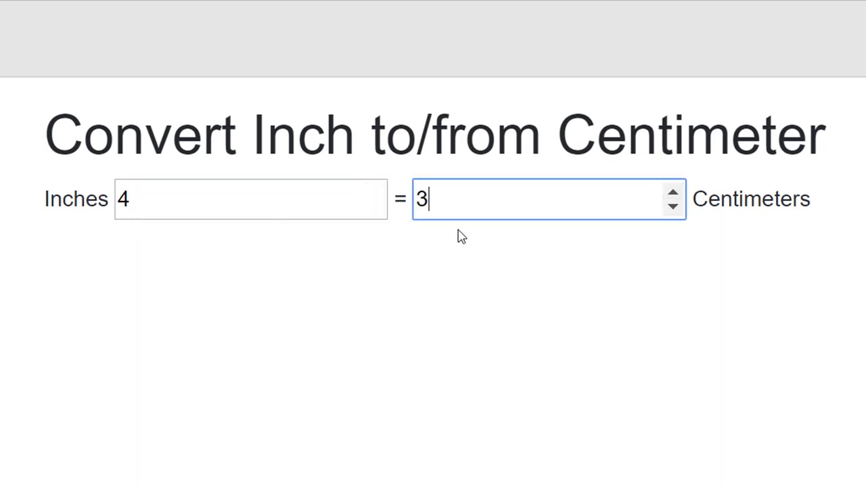
{"action": "mouse_move", "coordinate": [345, 260]}
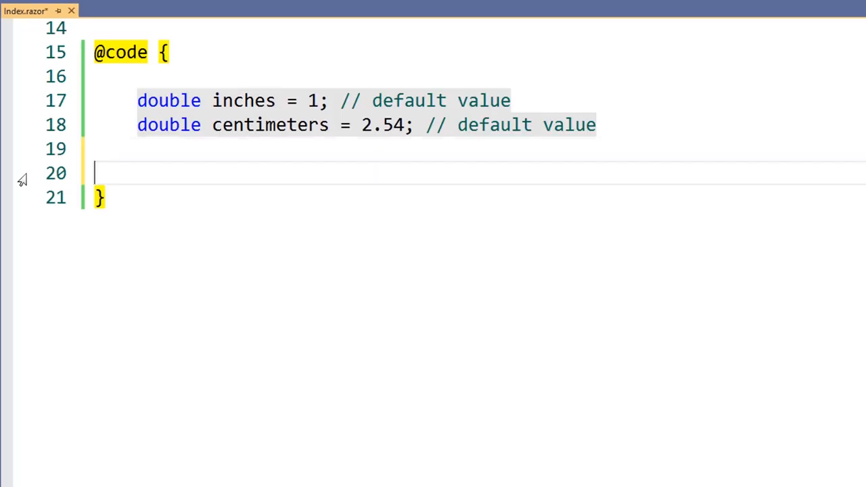
Add a public Inches property whose setter sets centimeters to value * 2.54
{"action": "type", "text": "public double Inches"}
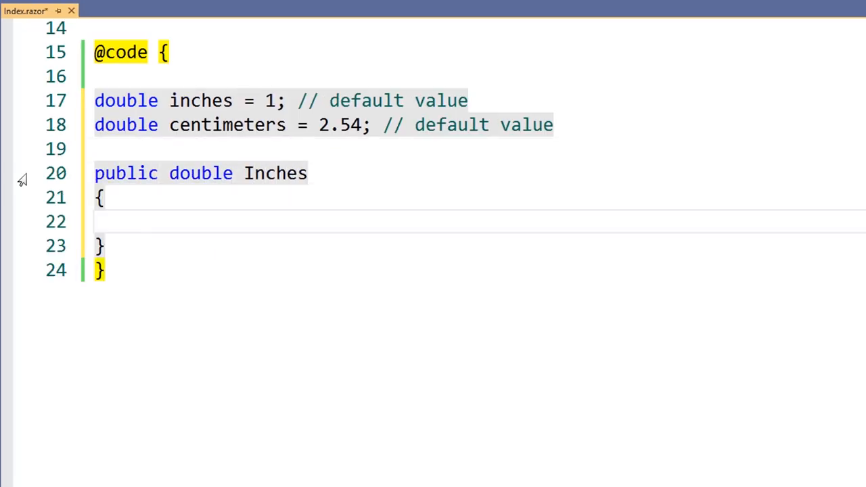
{"action": "type", "text": "get => inches;"}
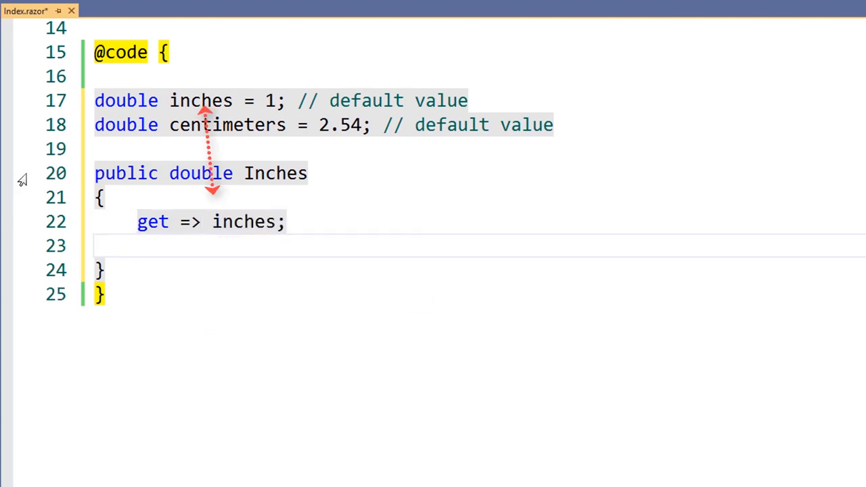
{"action": "type", "text": "set"}
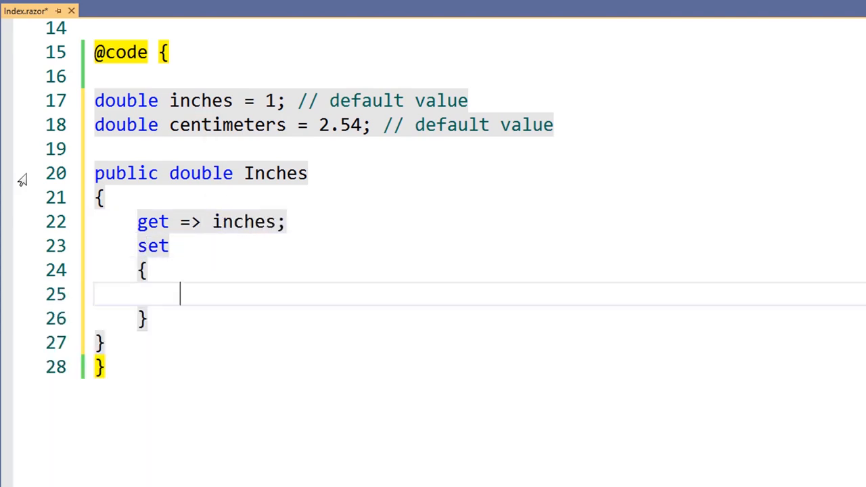
{"action": "type", "text": "centimeters = val"}
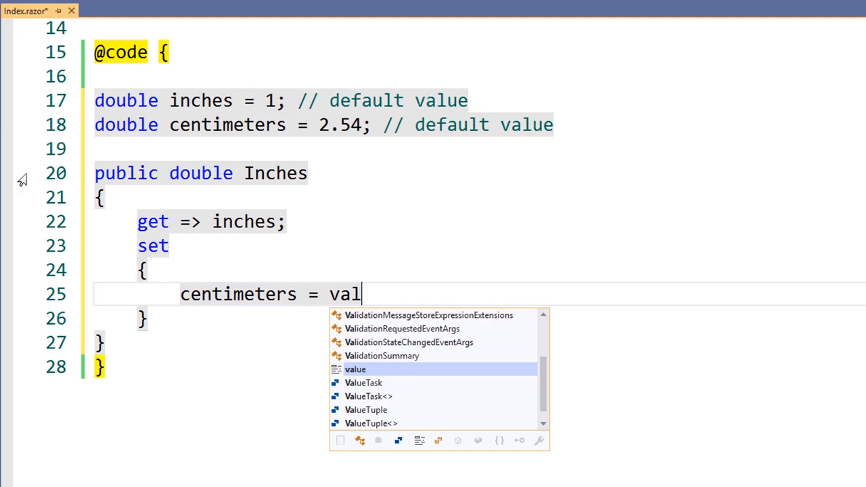
{"action": "type", "text": "ue * 2.54;"}
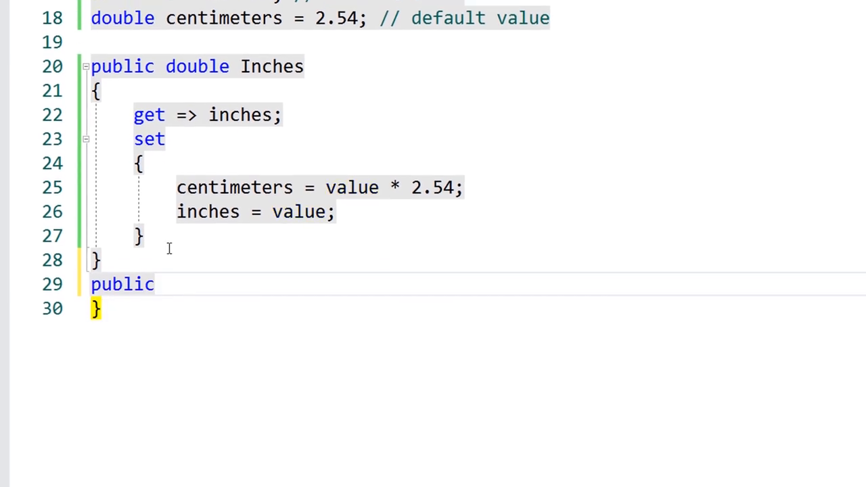
Add a double Centimeters property whose setter sets inches to value / 2.54
{"action": "type", "text": "double Centimeters"}
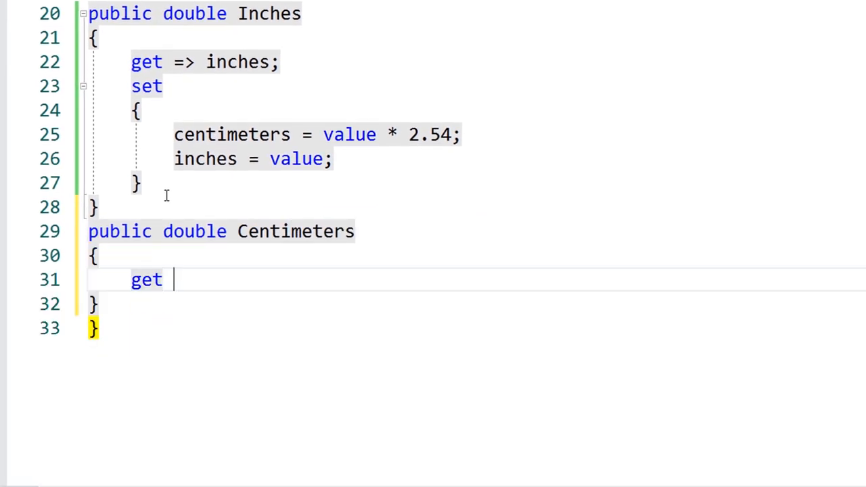
{"action": "type", "text": "=> centimeters;"}
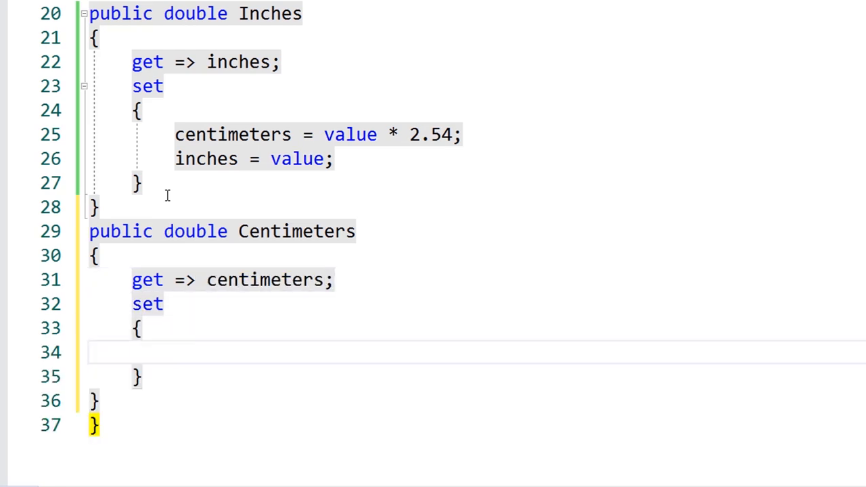
{"action": "type", "text": "inches ="}
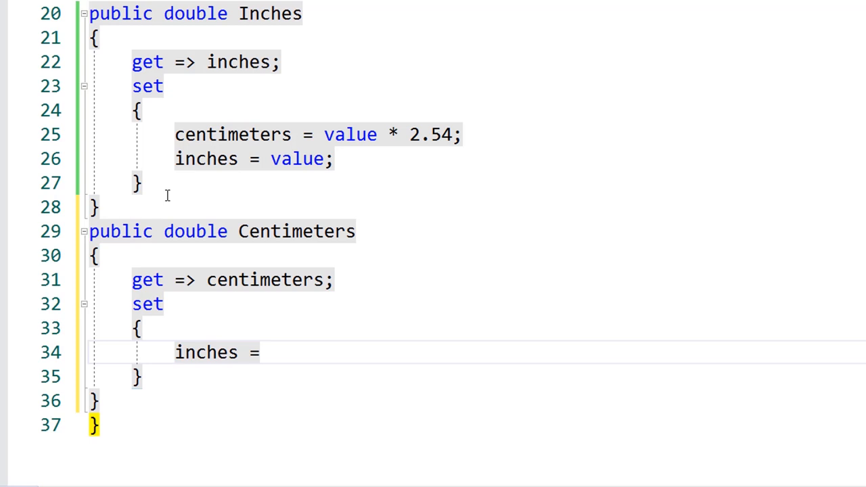
{"action": "type", "text": "value / 2.5"}
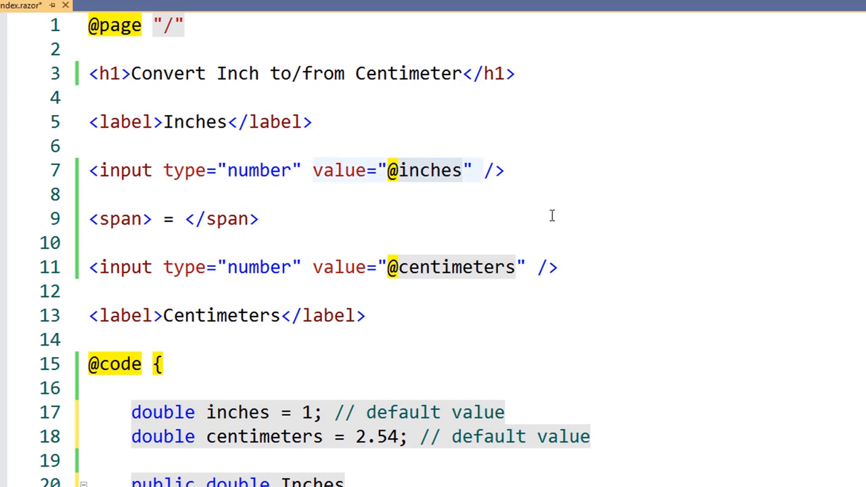
{"action": "type", "text": "@bind"}
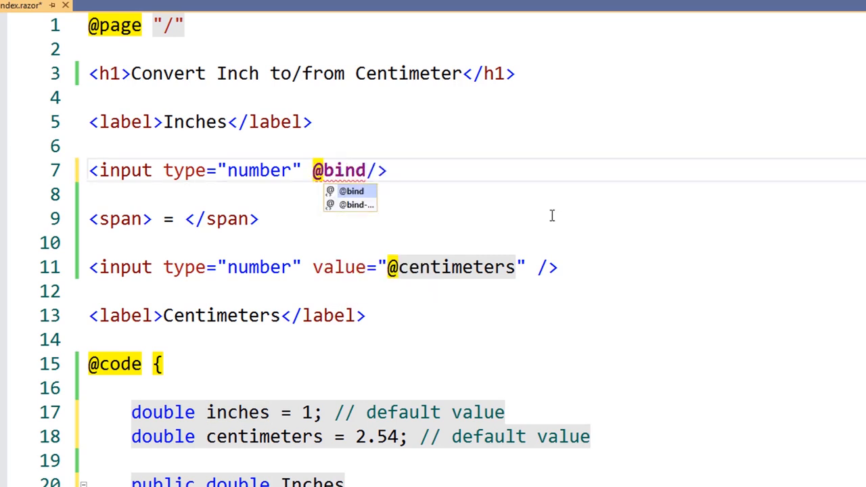
{"action": "type", "text": "=\"@"}
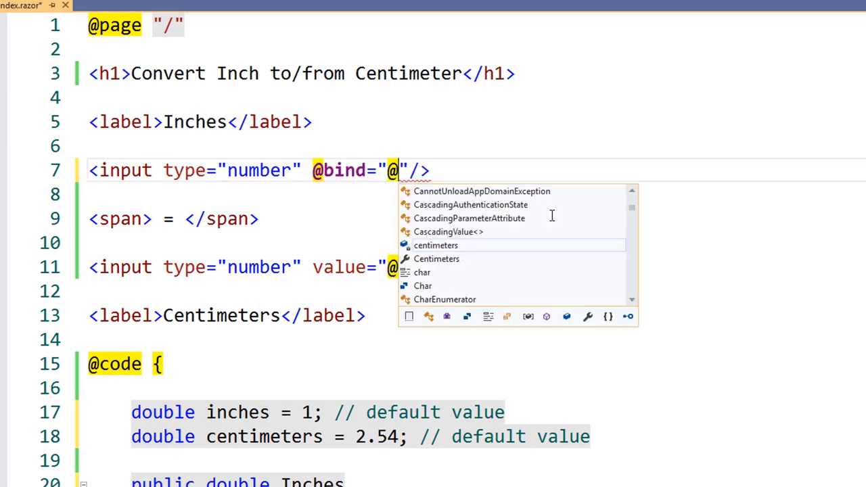
{"action": "type", "text": "Inches"}
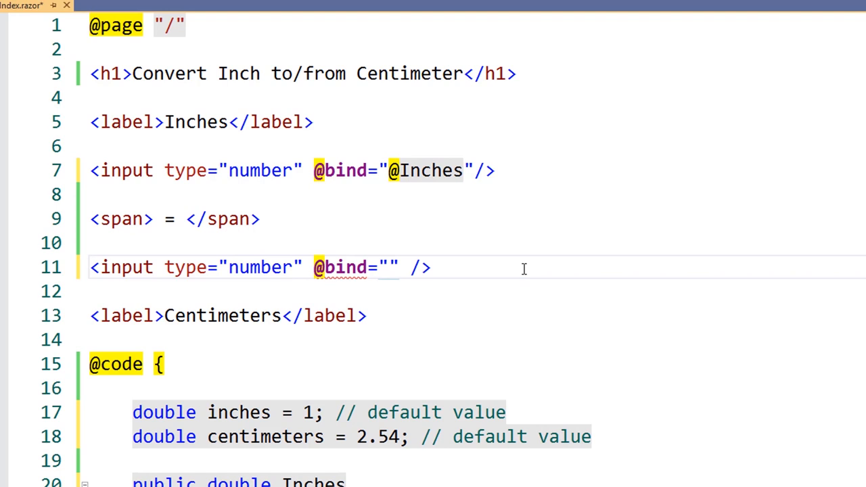
{"action": "type", "text": "@Centimeters"}
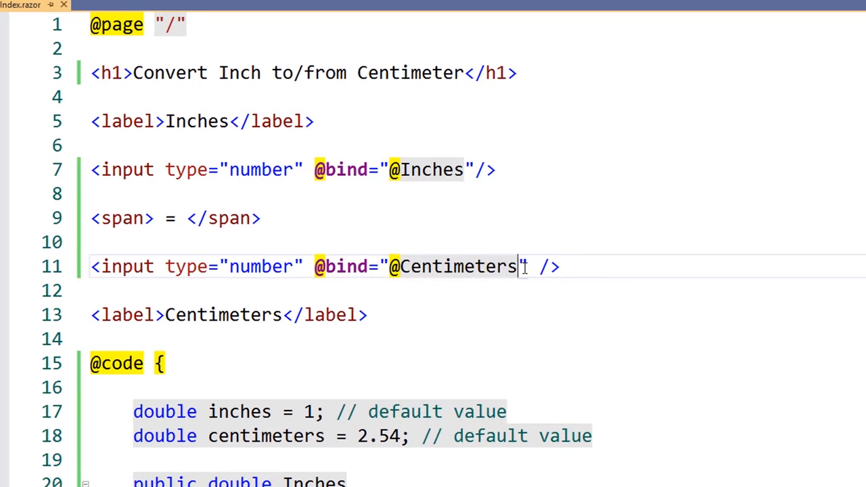
{"action": "mouse_move", "coordinate": [520, 266]}
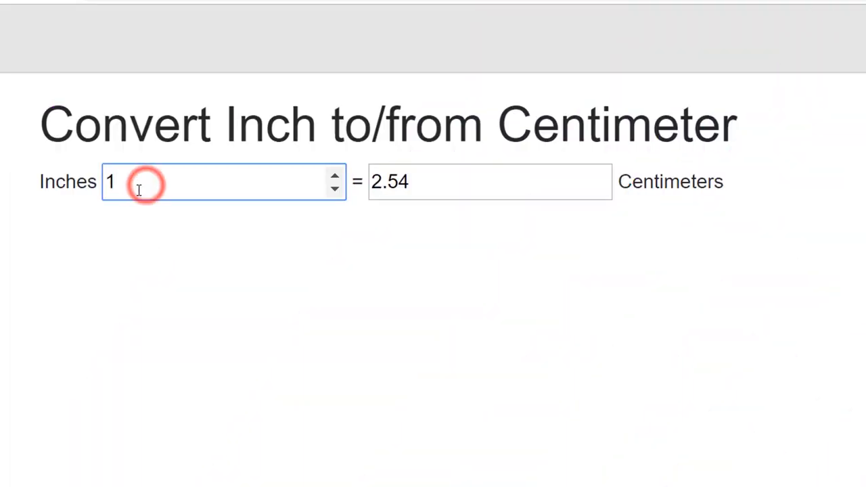
Enter 100 centimeters and 50 inches, clicking outside so centimeters recalculate to 127
{"action": "type", "text": "50"}
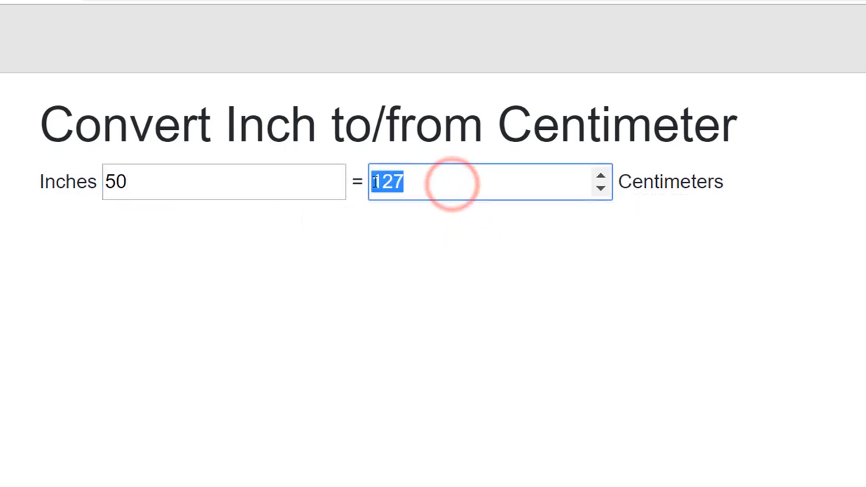
{"action": "type", "text": "100"}
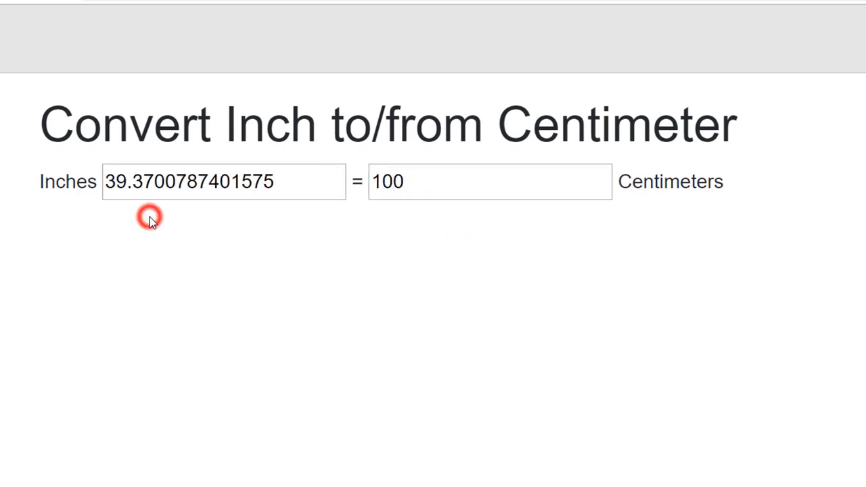
{"action": "type", "text": "1"}
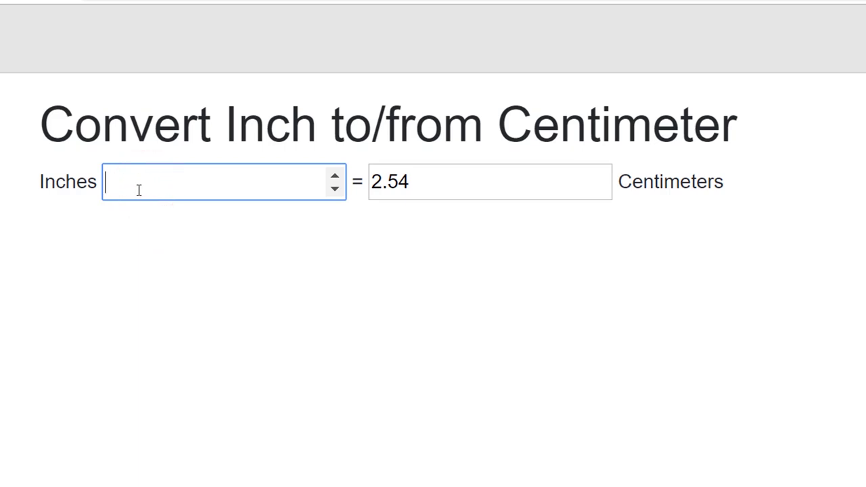
{"action": "type", "text": "50"}
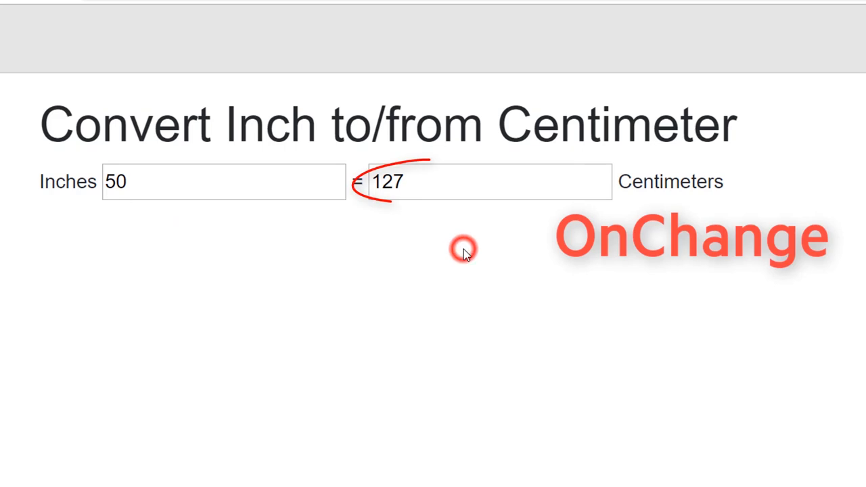
{"action": "left_click", "coordinate": [474, 181]}
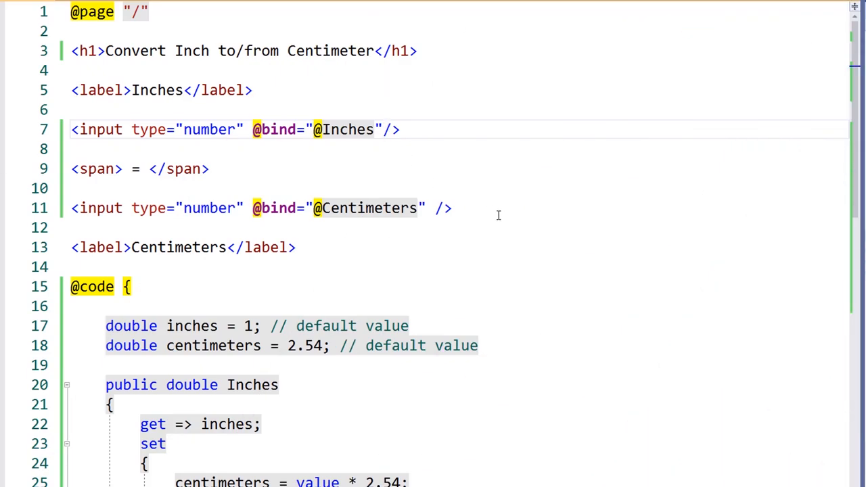
{"action": "left_click", "coordinate": [382, 130]}
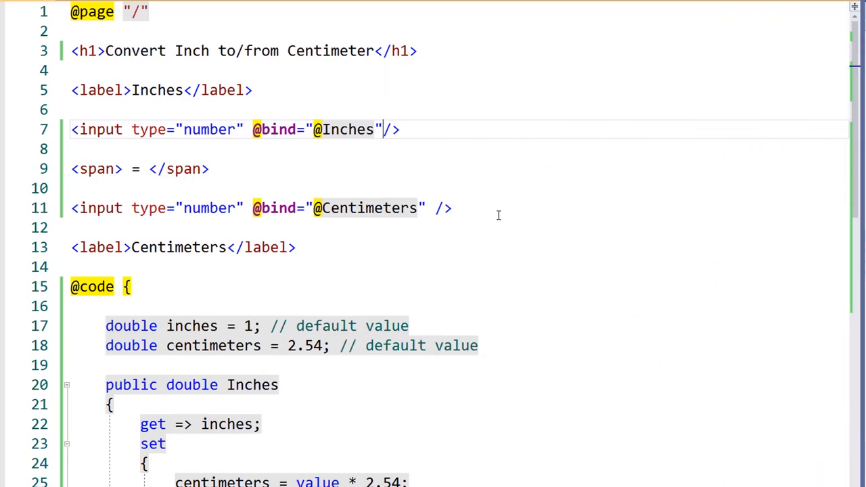
{"action": "type", "text": "@"}
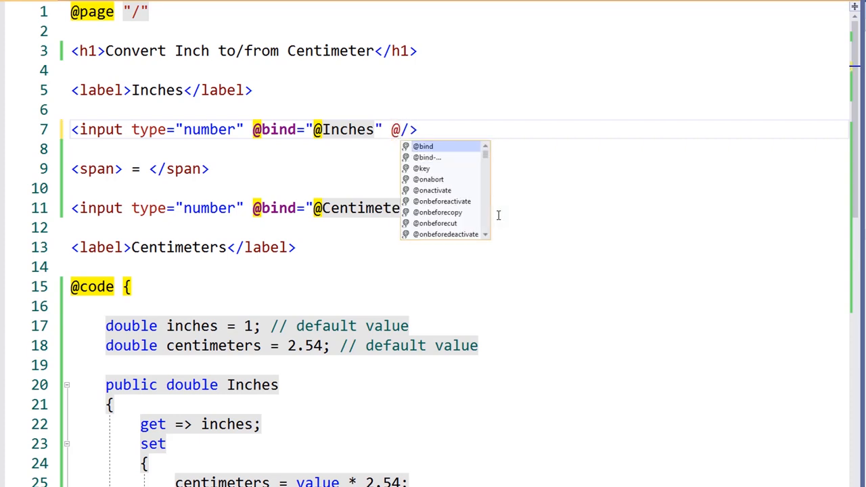
{"action": "type", "text": "bind-va"}
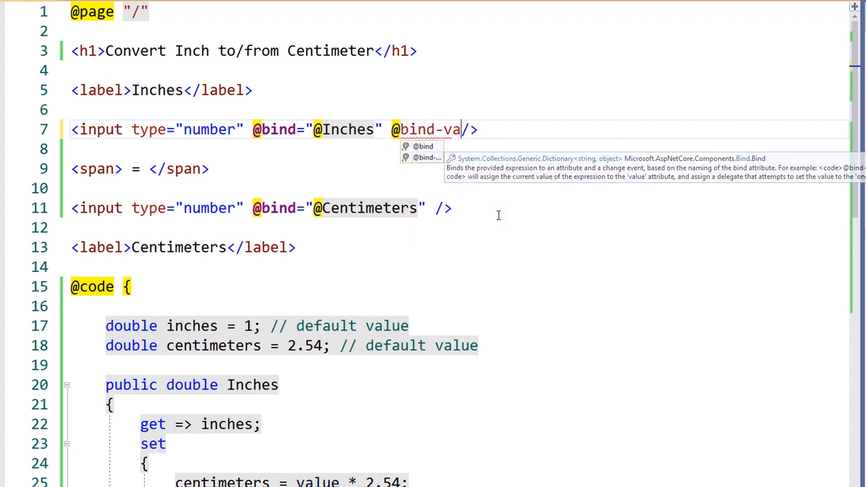
{"action": "type", "text": "lue:event=\""}
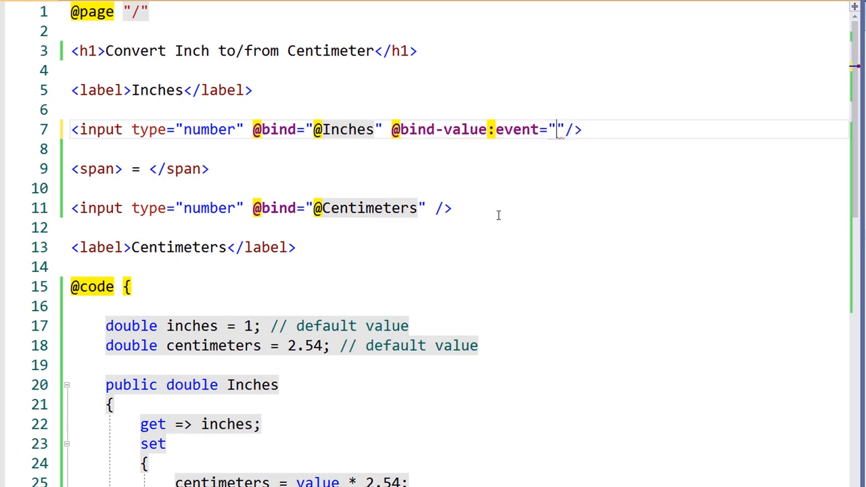
{"action": "type", "text": "oninput"}
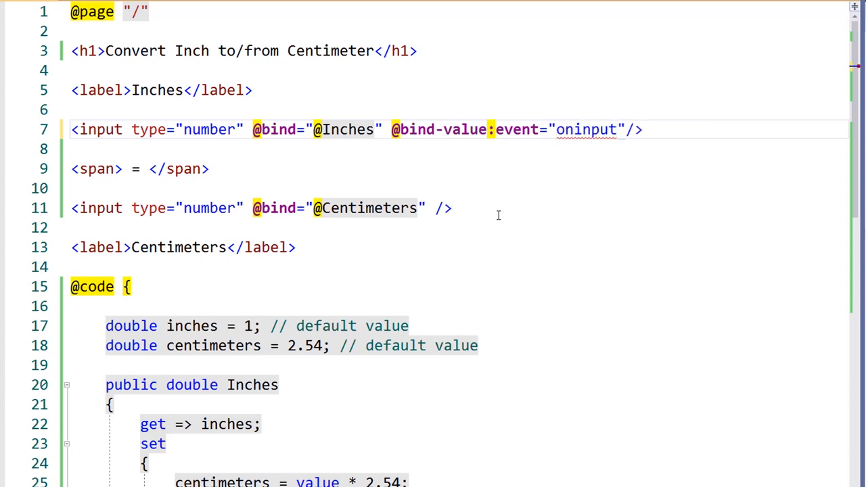
{"action": "mouse_move", "coordinate": [589, 143]}
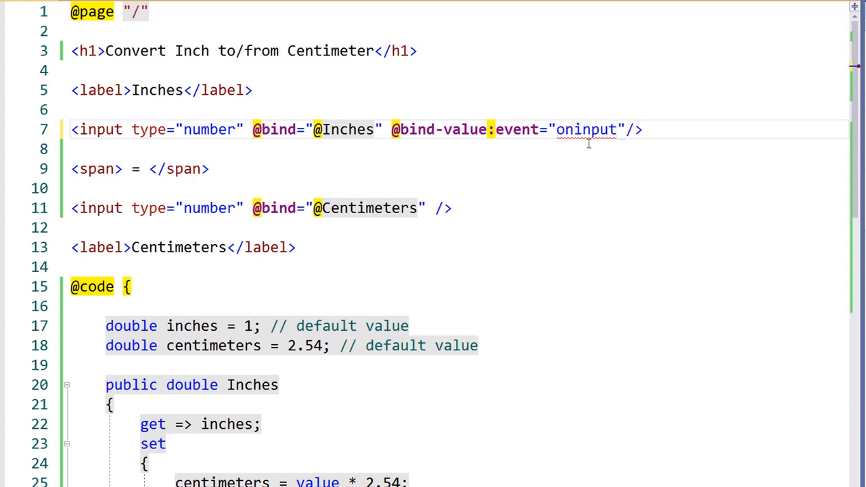
{"action": "mouse_move", "coordinate": [587, 138]}
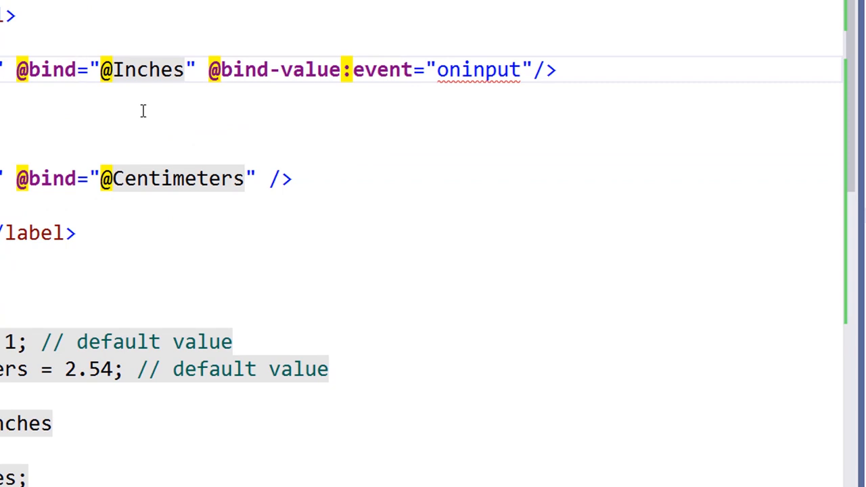
{"action": "type", "text": "-value"}
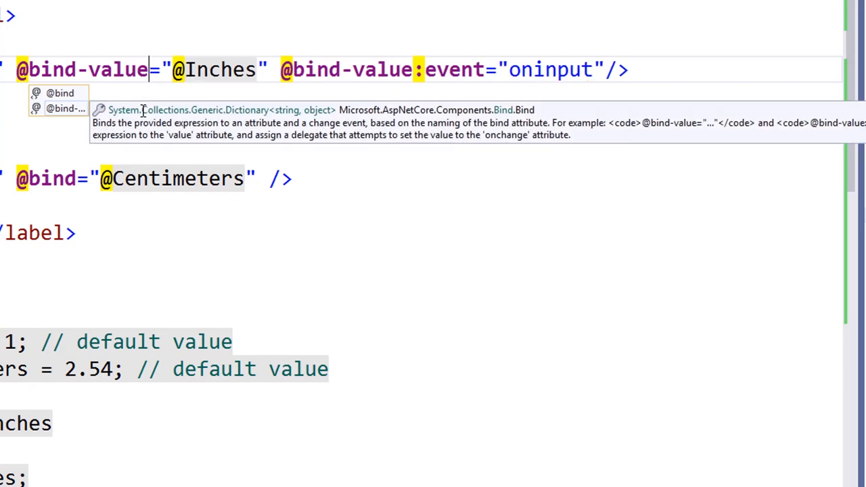
{"action": "key", "text": "Escape"}
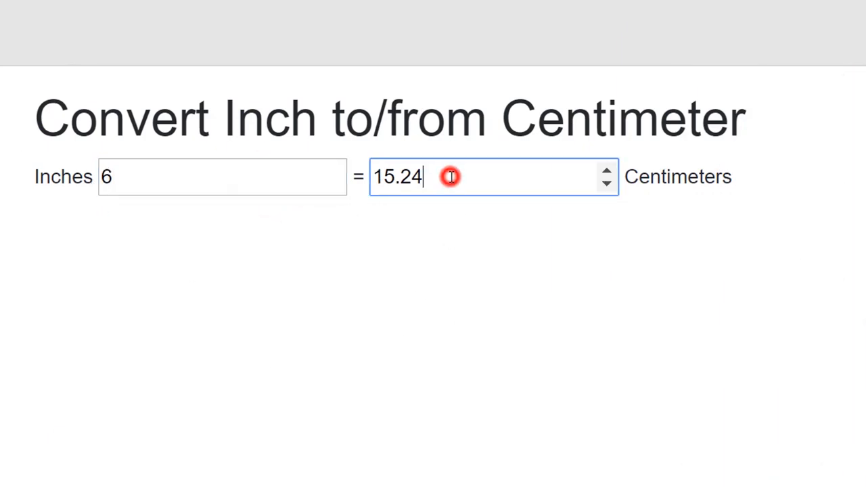
Type 2, 5.4, then 25 in Centimeters, watching Inches update live to 9.84251968503937
{"action": "type", "text": "2"}
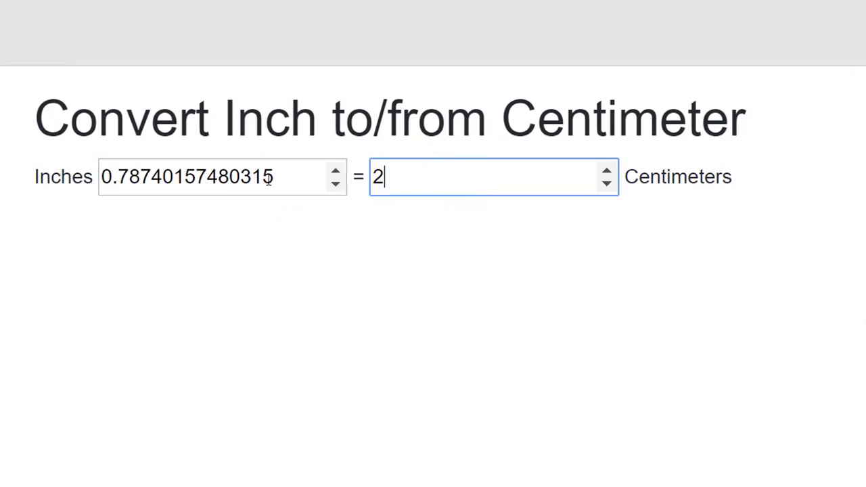
{"action": "type", "text": "5.4"}
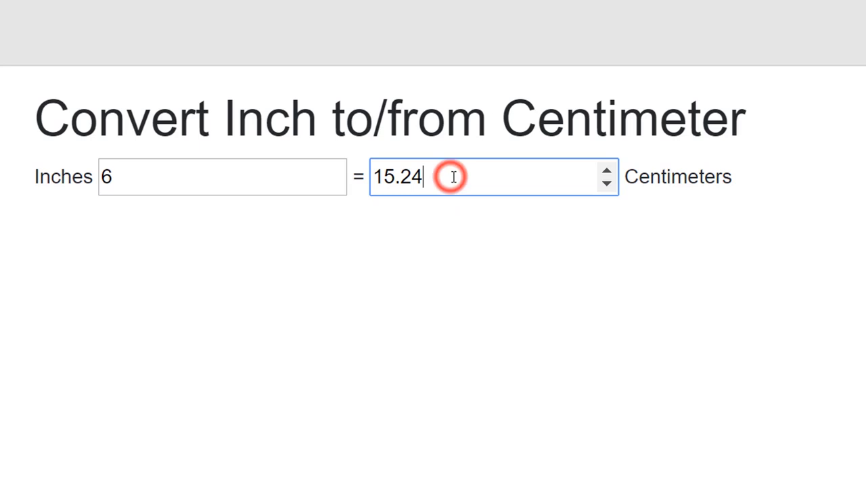
{"action": "type", "text": "25"}
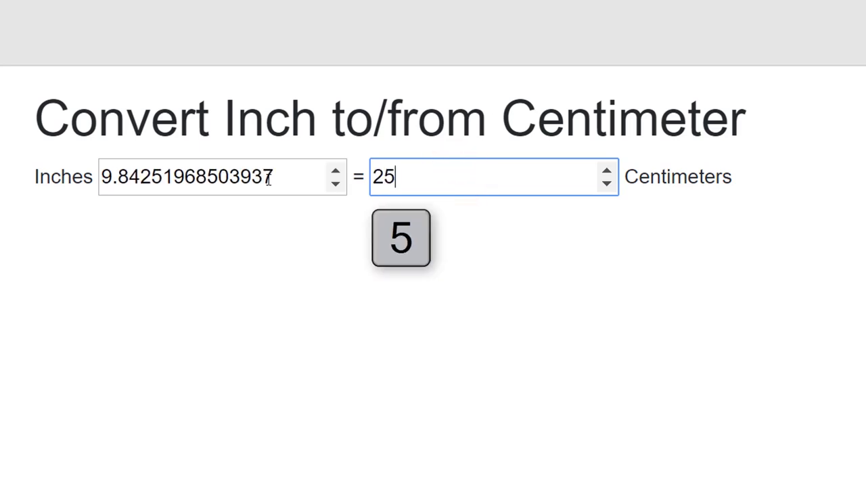